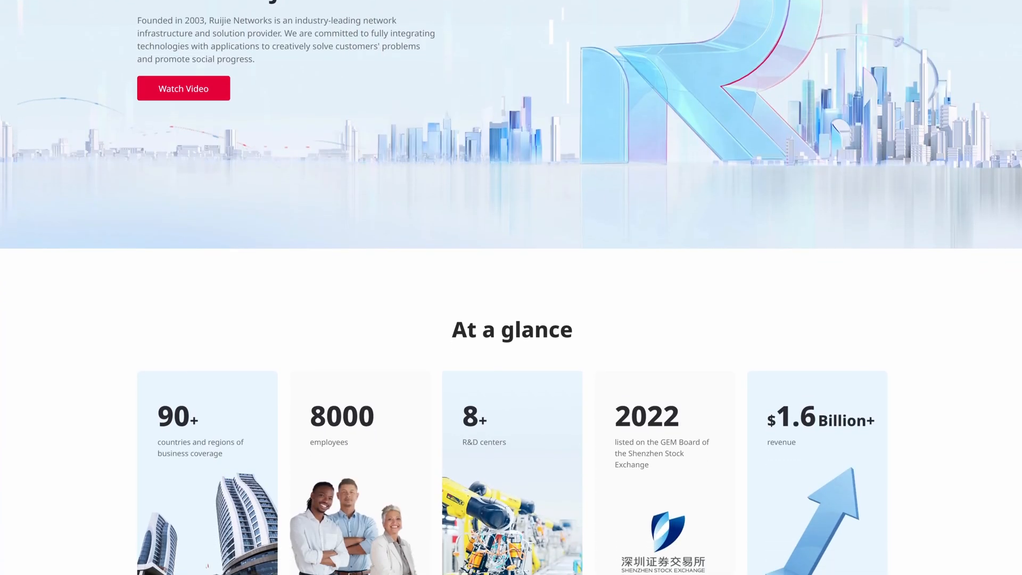
pyautogui.scroll(-3)
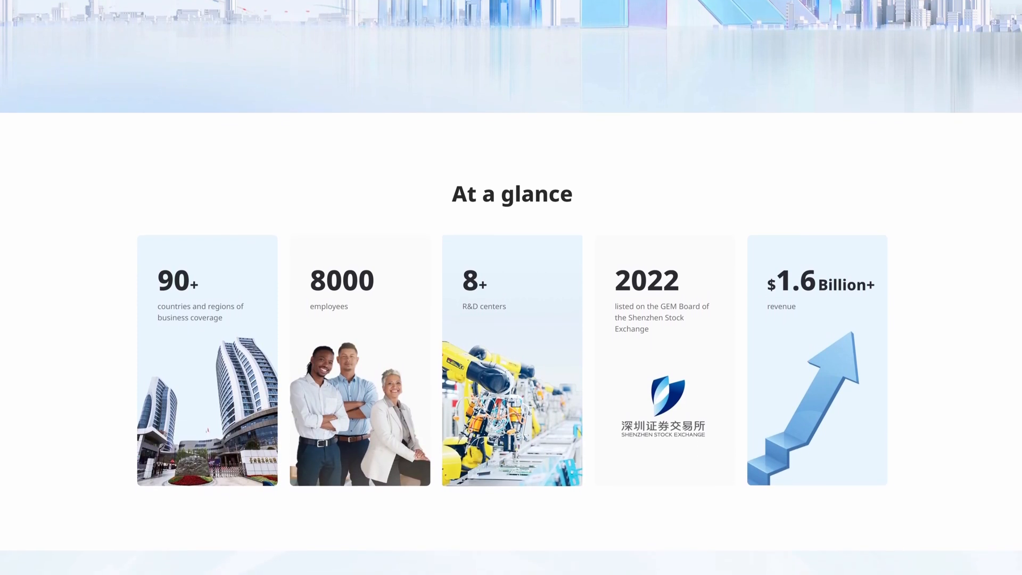